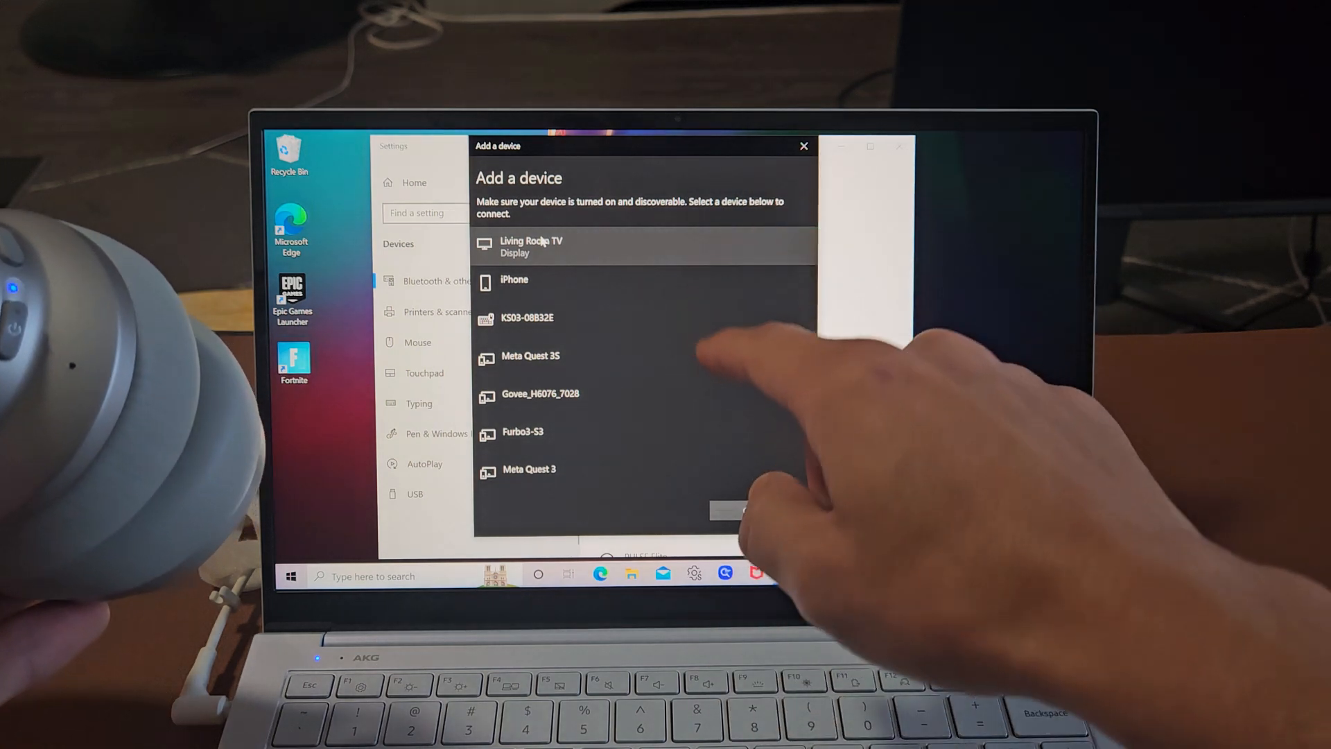
Scroll the Add a device list until soundcore Life Q20 (Audio) appears
scroll(down, 3)
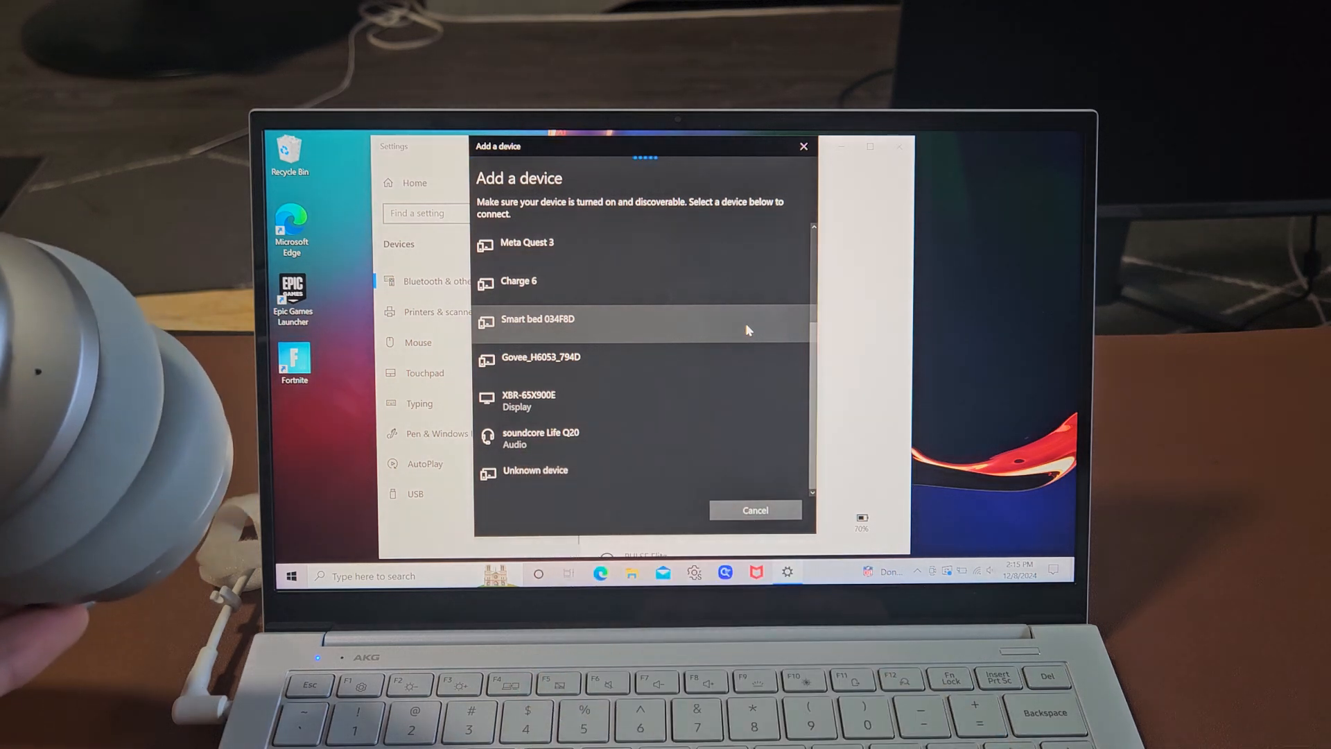
Pair the soundcore Life Q20 headphones from the device list and close the dialog
click(540, 438)
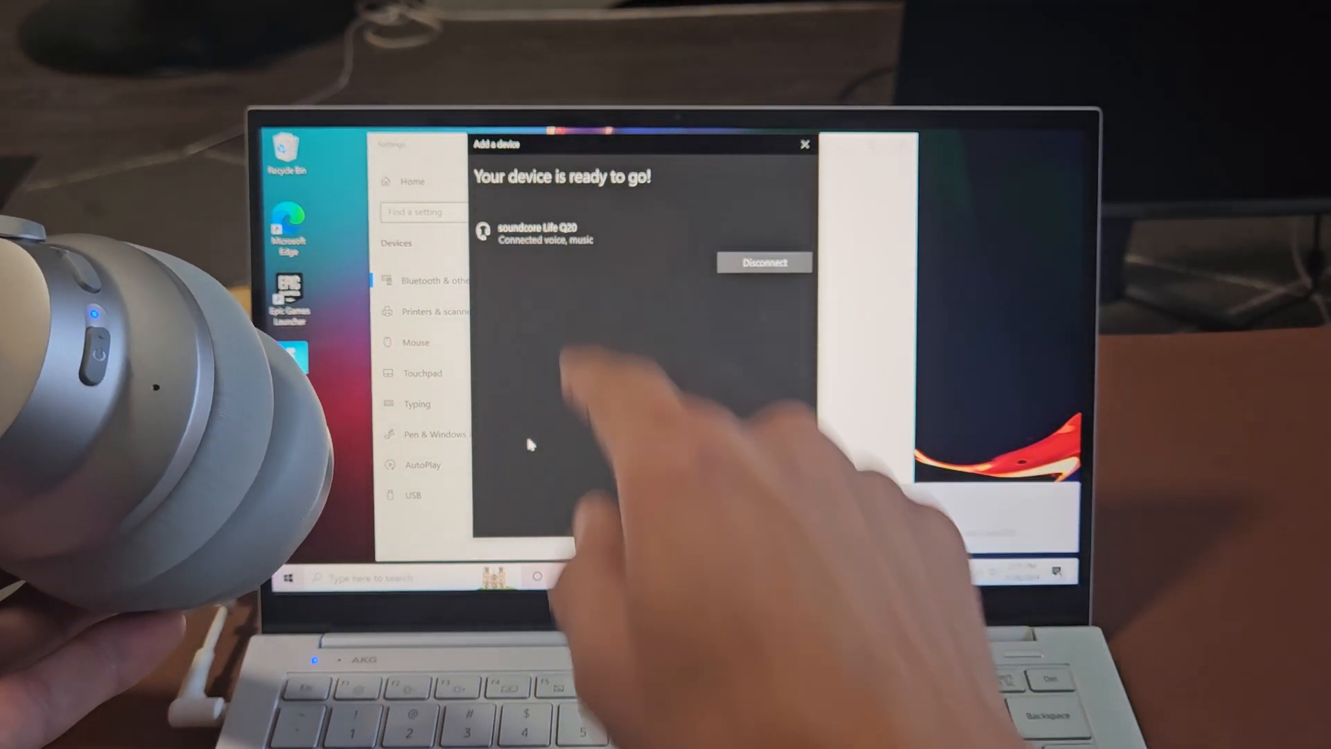
click(802, 144)
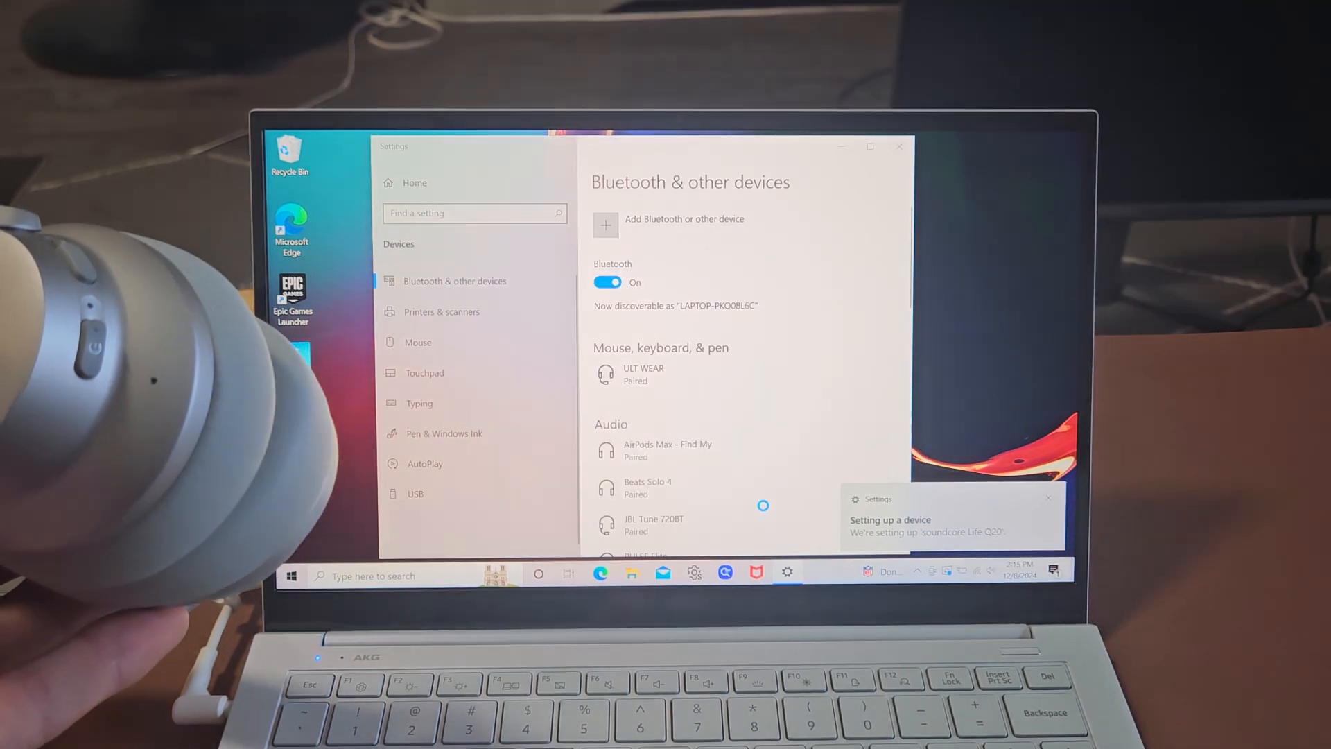